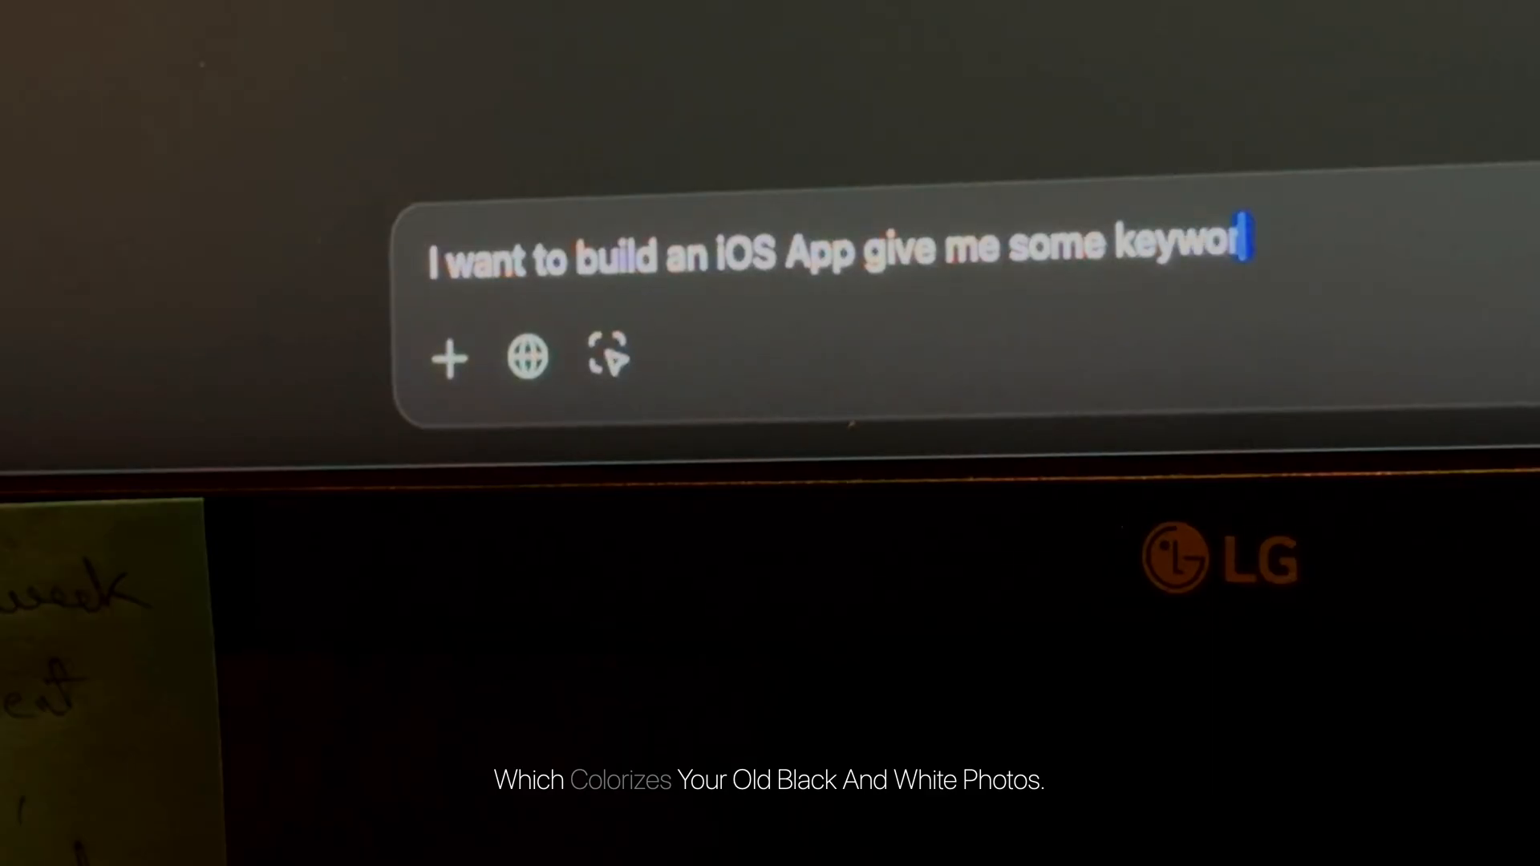
type("which the user might be searching for it, its a retro image, which converts")
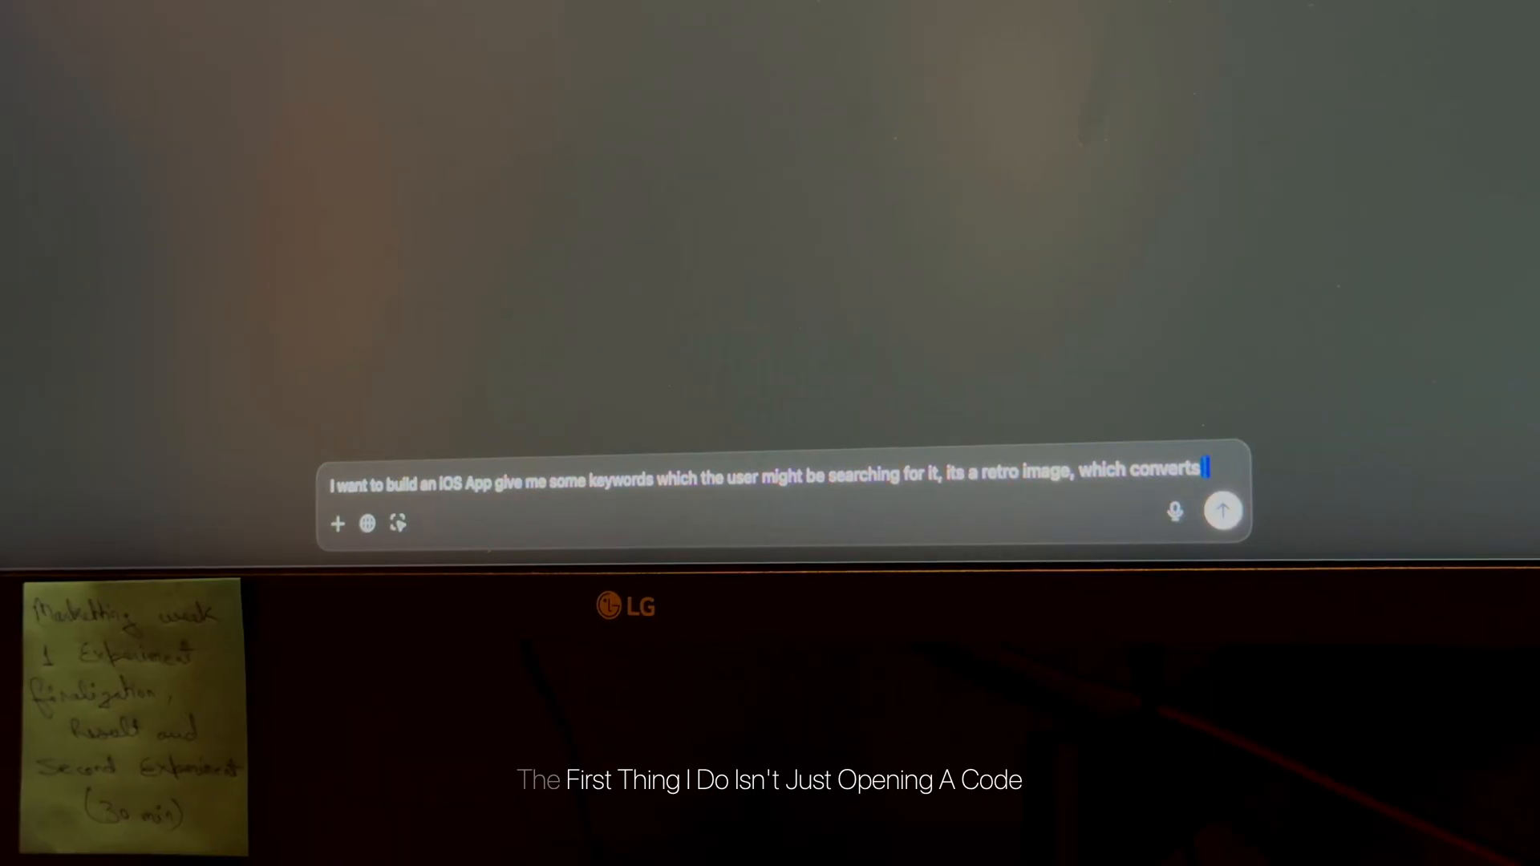
type("old photos into color")
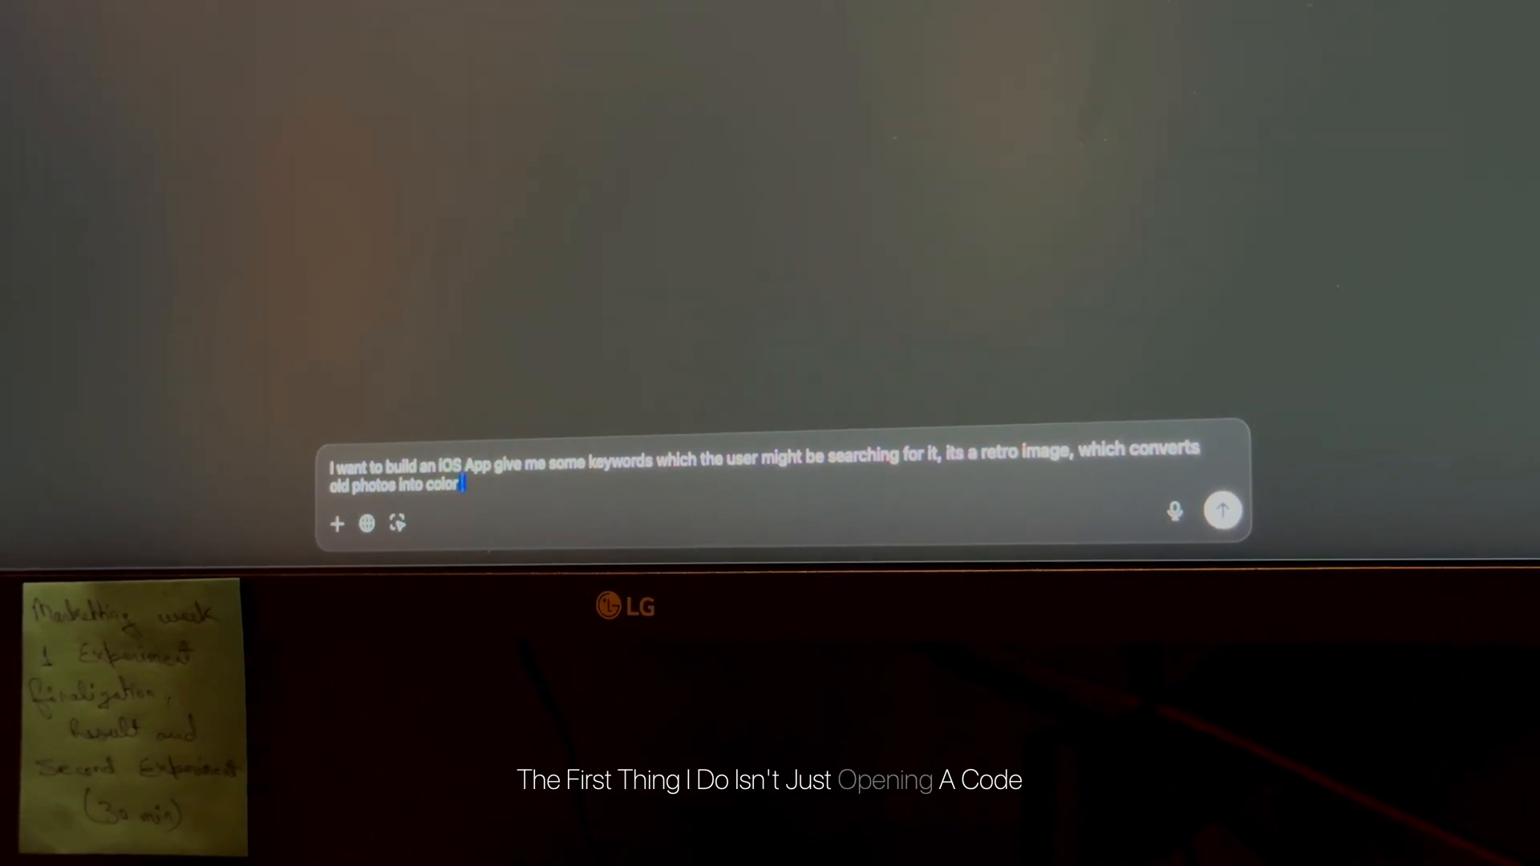